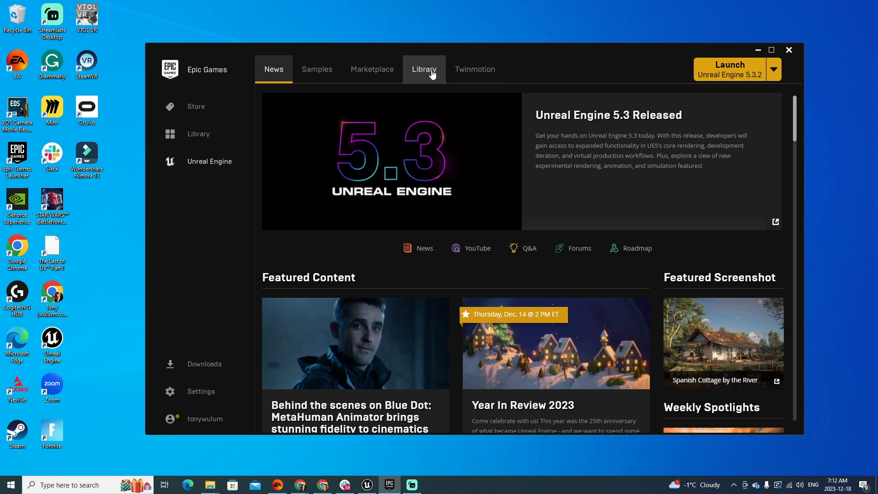
Open the installation options for Unreal Engine 5.3.2 from the Launcher Library
click(424, 69)
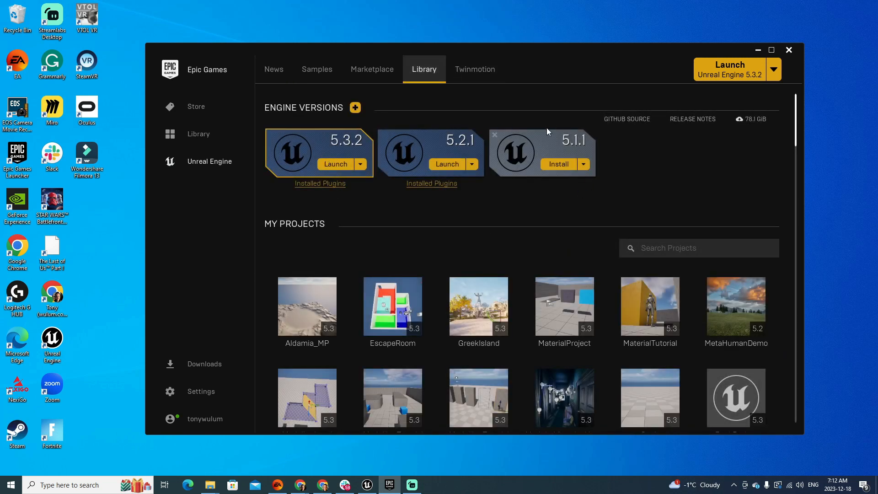
click(360, 164)
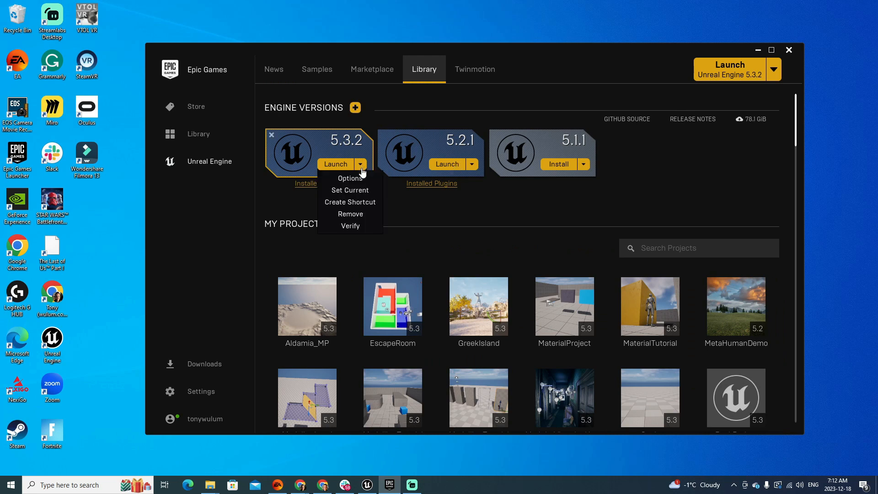
click(349, 178)
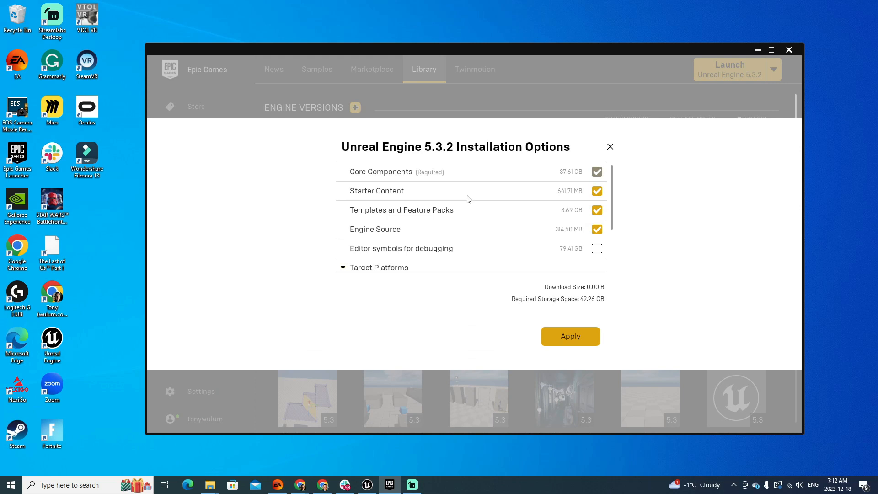
Scroll the 5.3.2 options down to Target Platforms, then close the dialog unchanged
scroll(down, 3)
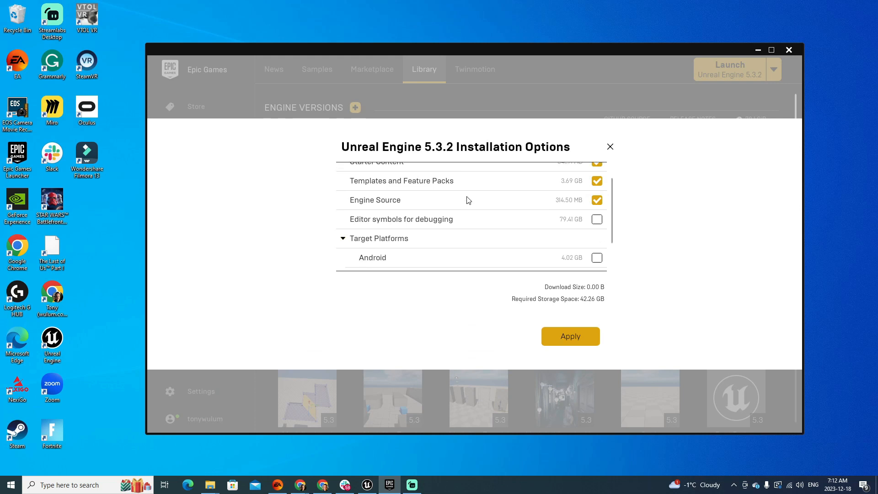
scroll(down, 3)
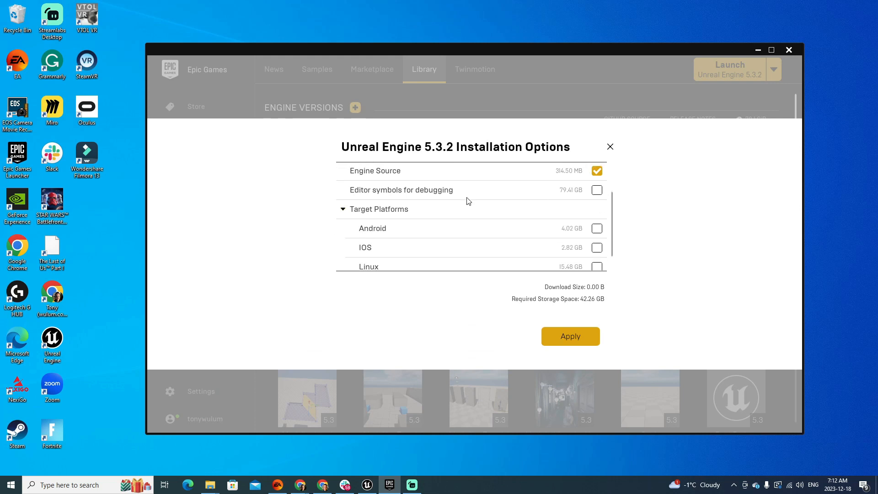
scroll(down, 3)
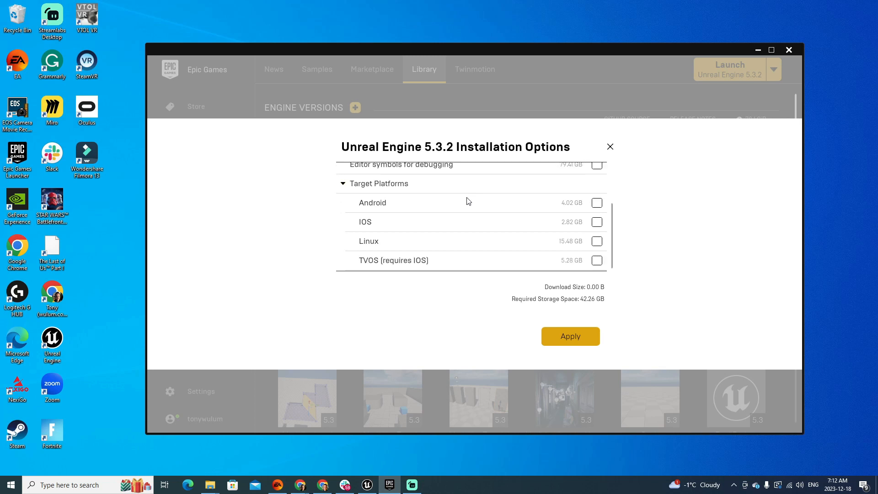
mouse_move(385, 251)
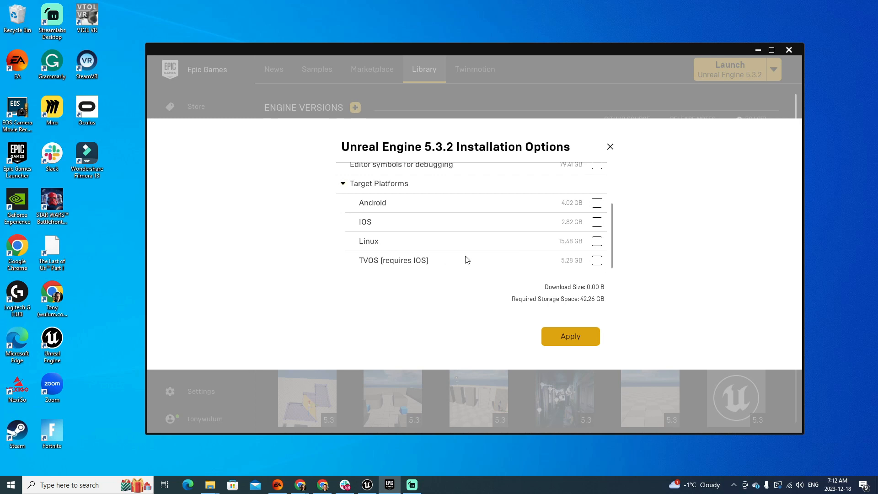
mouse_move(580, 217)
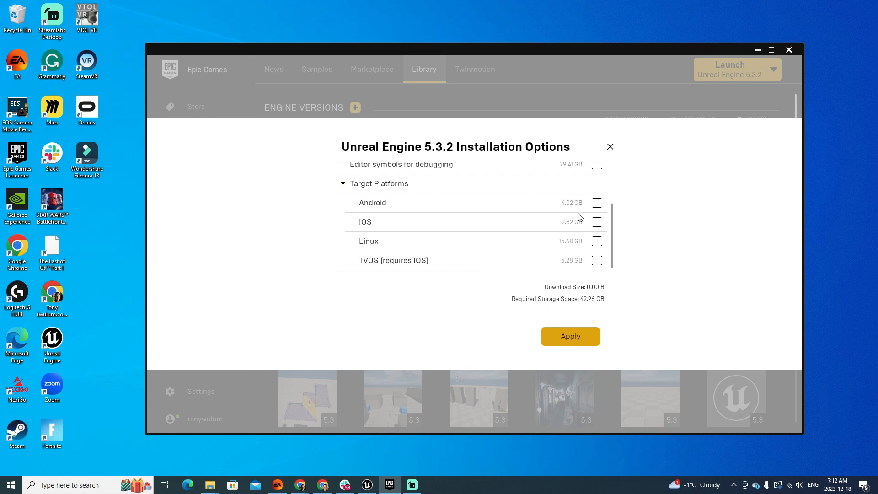
mouse_move(601, 266)
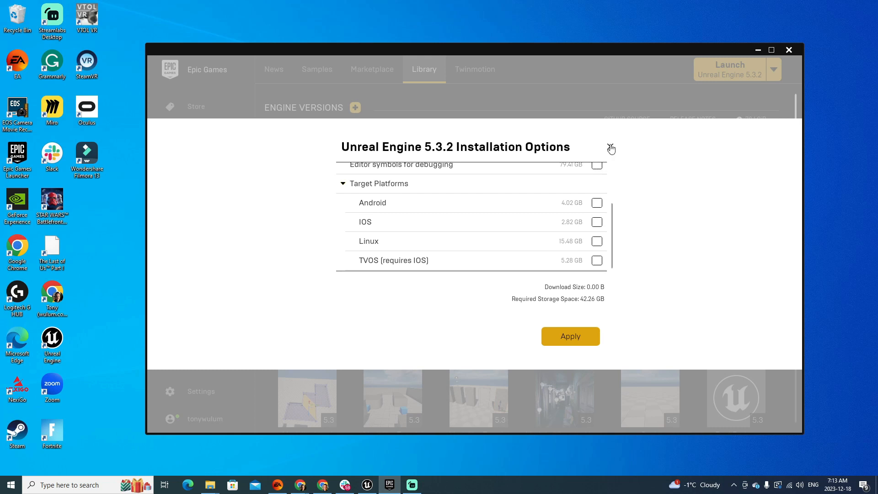
click(610, 147)
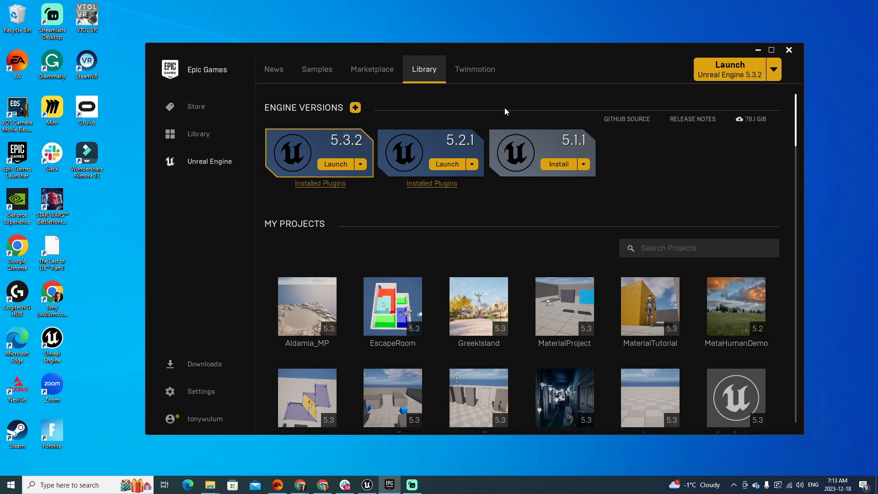
mouse_move(453, 97)
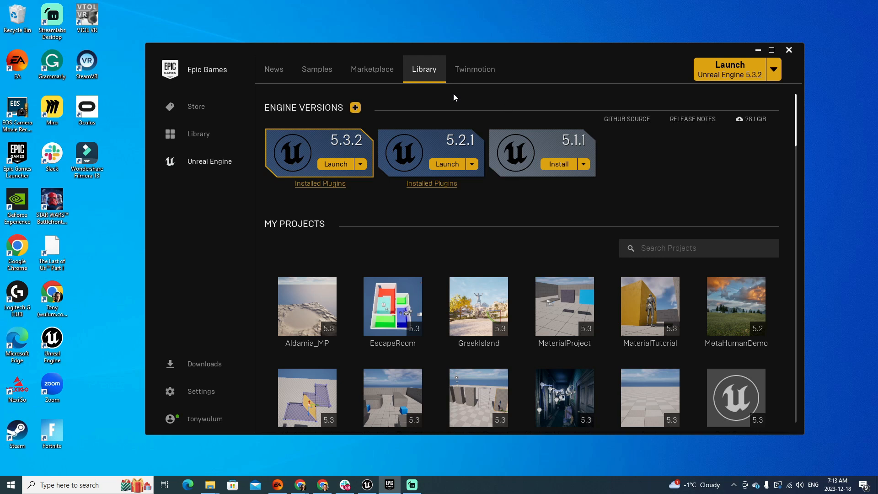
mouse_move(461, 94)
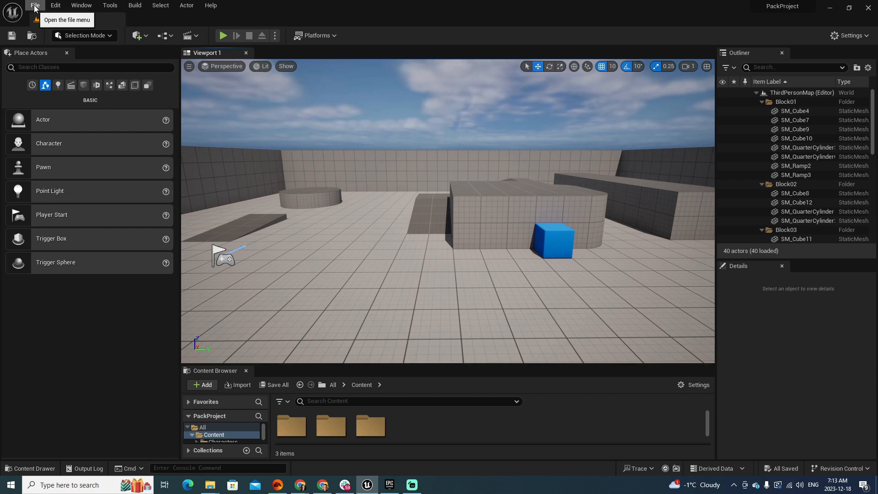
Open the Edit menu in the PackProject editor
click(54, 5)
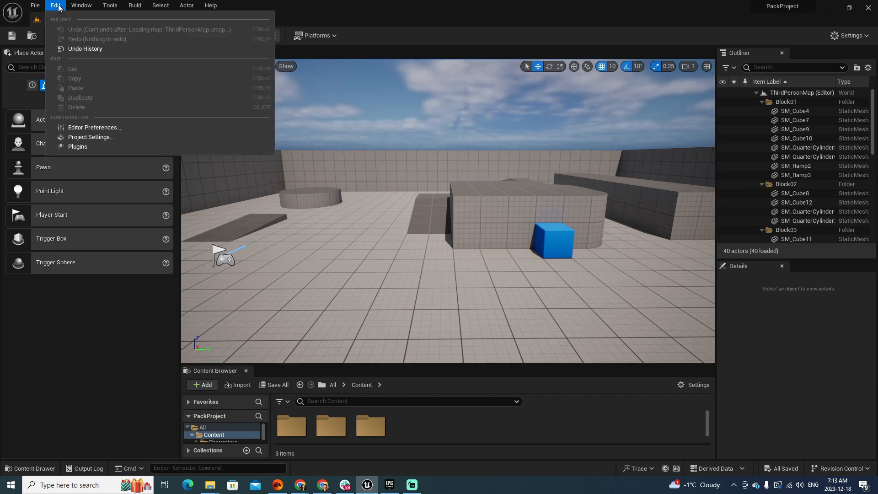
In Project Settings > Maps & Modes, browse to the ThirdPersonMap default map asset
click(90, 137)
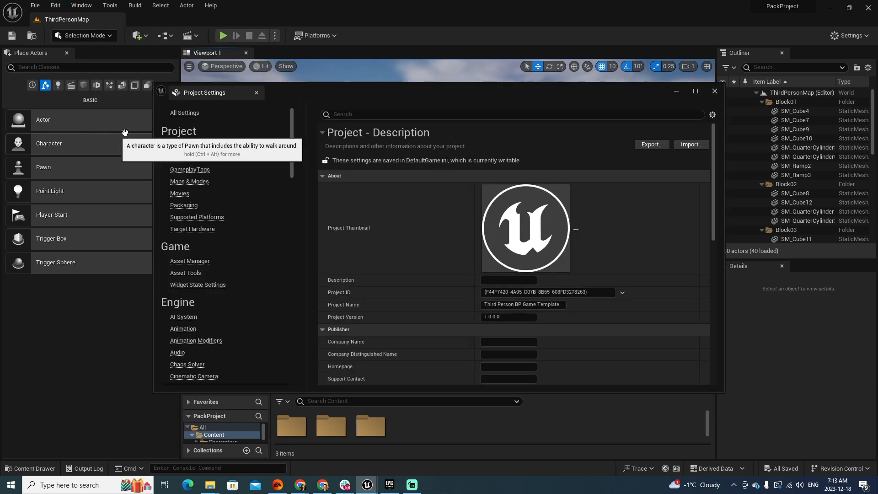
click(189, 181)
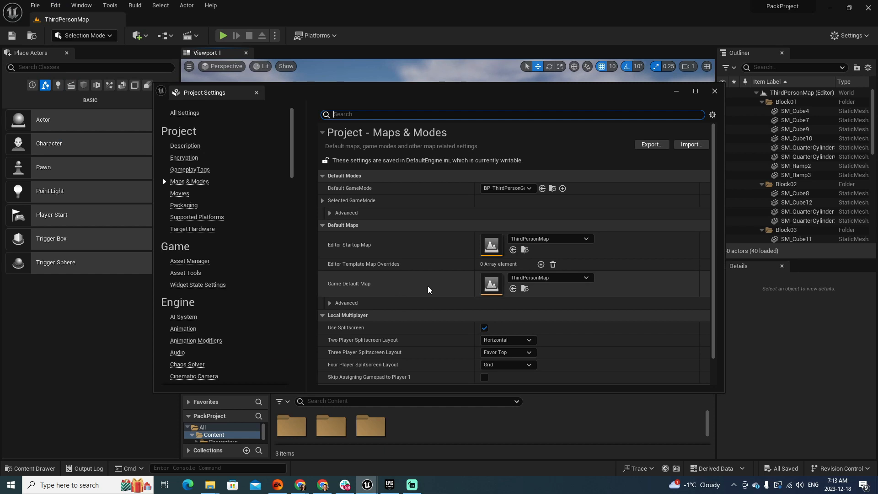
mouse_move(453, 292)
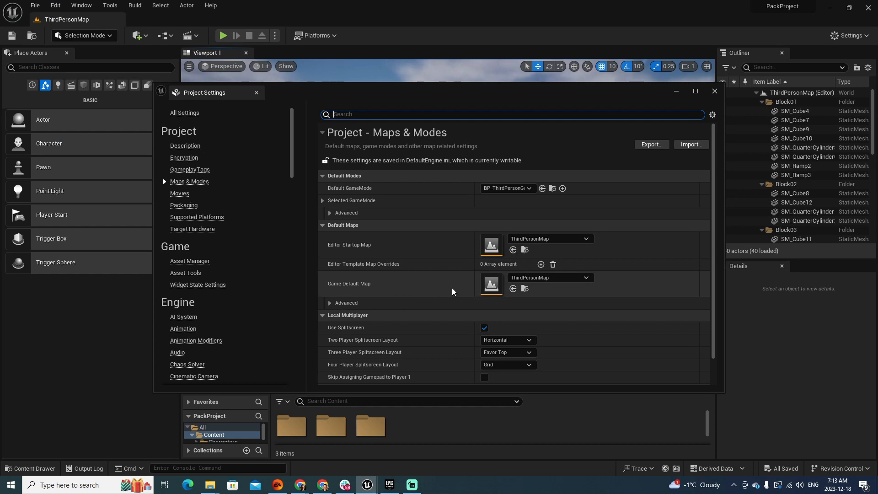
mouse_move(571, 289)
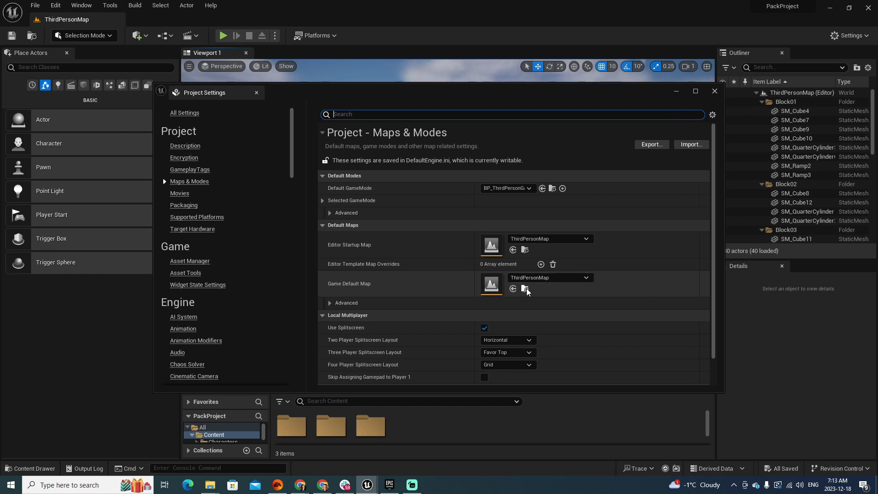
click(714, 90)
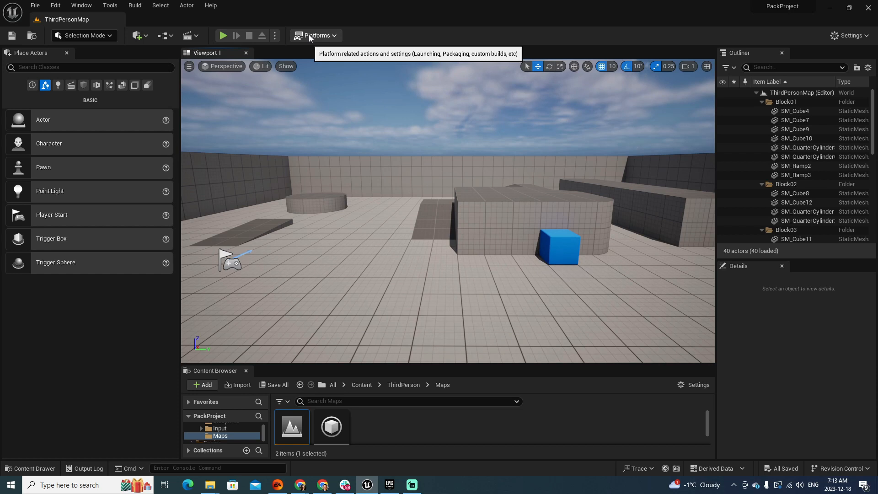
Choose Platforms > Windows > Package Project to open the output folder picker
click(318, 35)
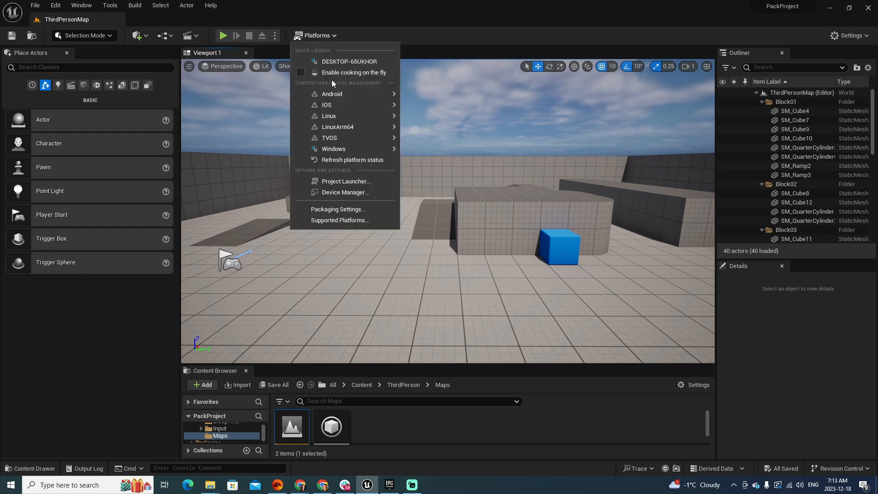
mouse_move(332, 93)
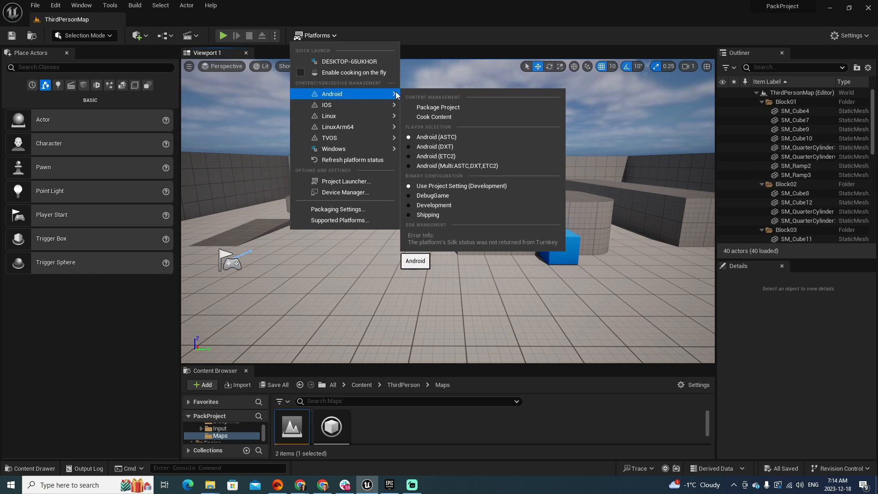
mouse_move(329, 138)
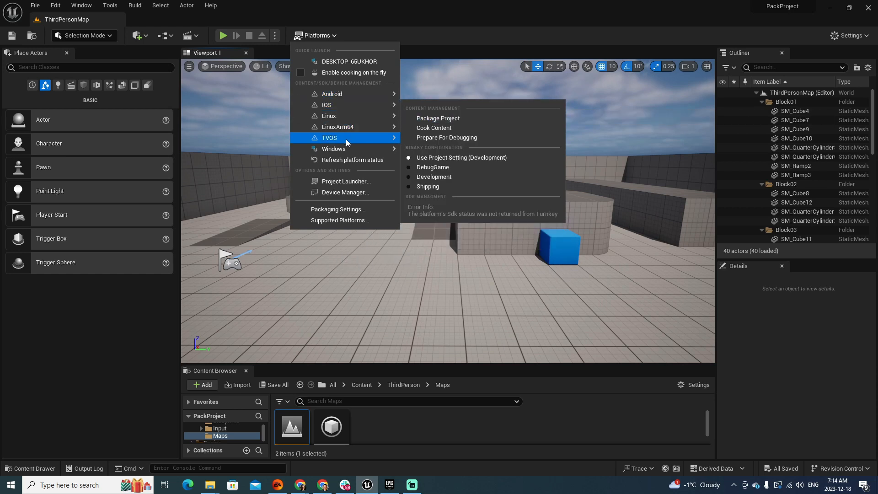
mouse_move(333, 149)
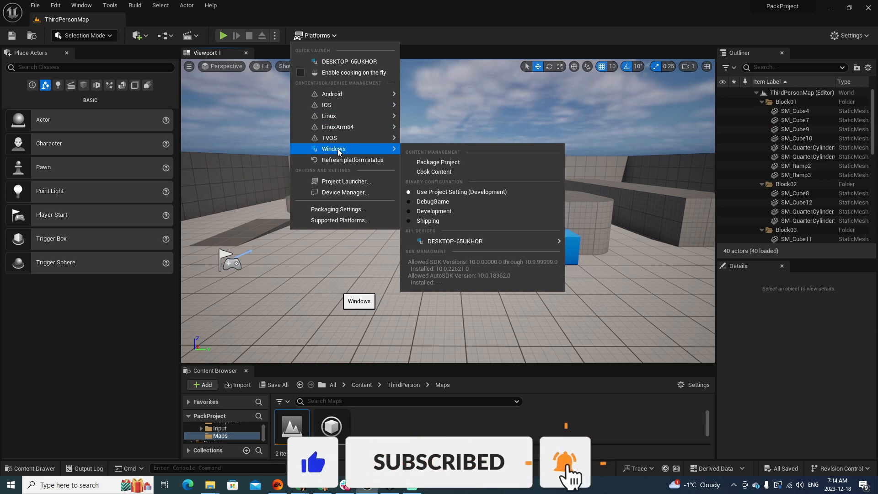
click(438, 162)
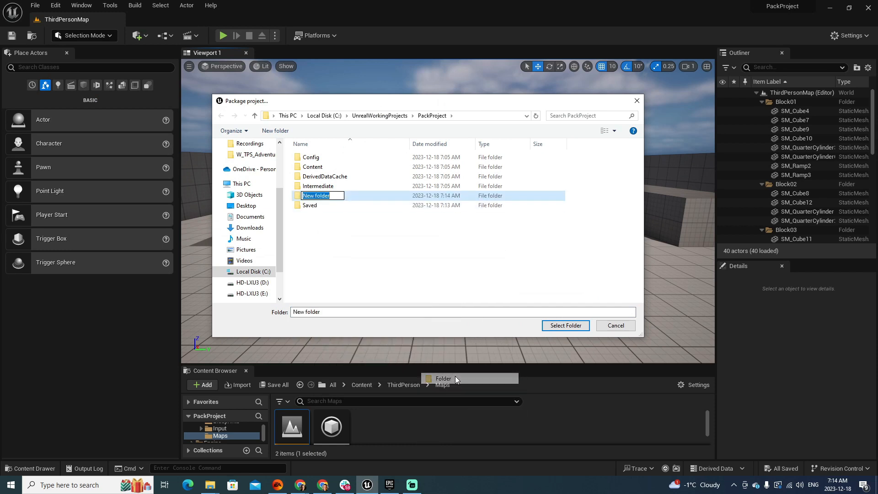
Name a new folder WindowsPack, open it and select it as destination
text(WindowsPack)
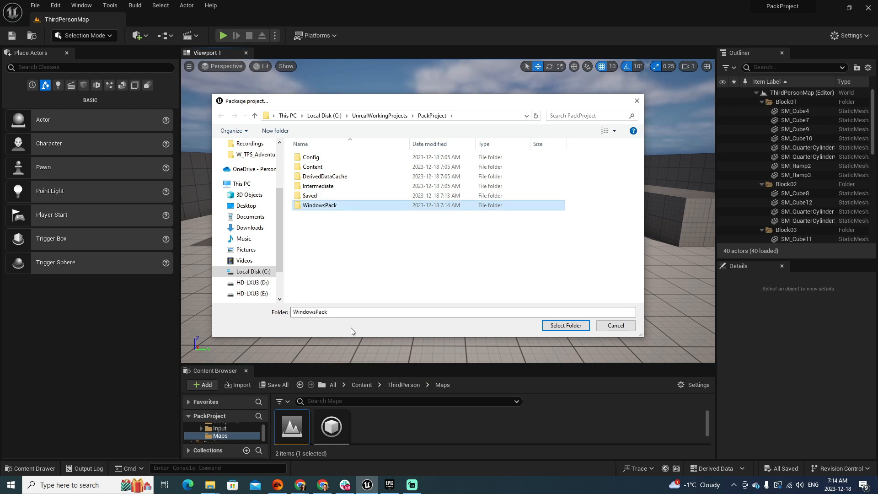
double_click(319, 205)
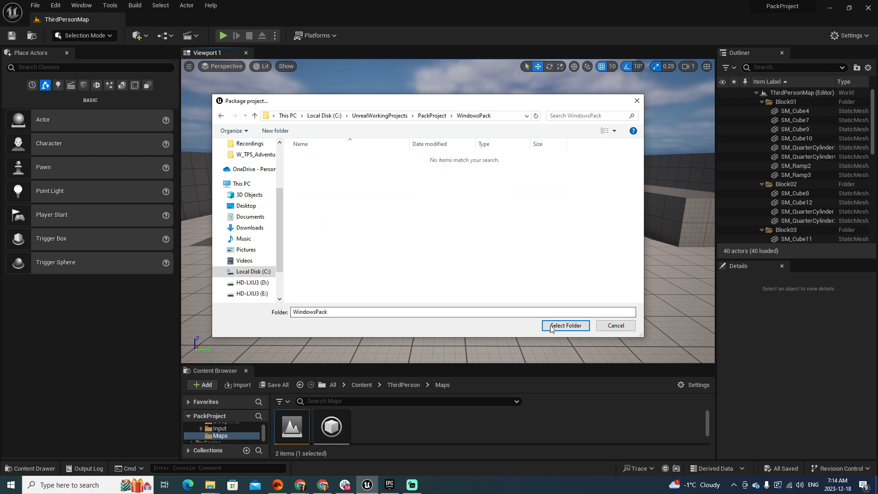
click(566, 326)
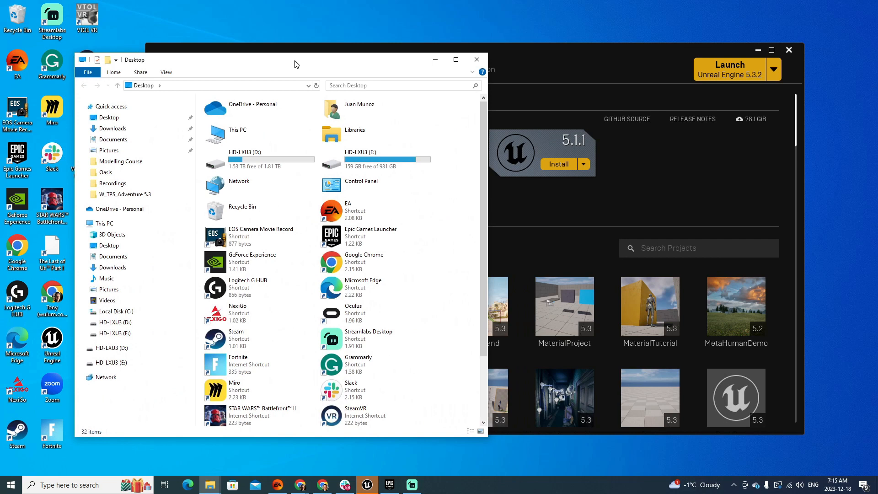
Browse C: > UnrealWorkingProjects > PackProject > WindowsPack and launch PackProject.exe
click(116, 312)
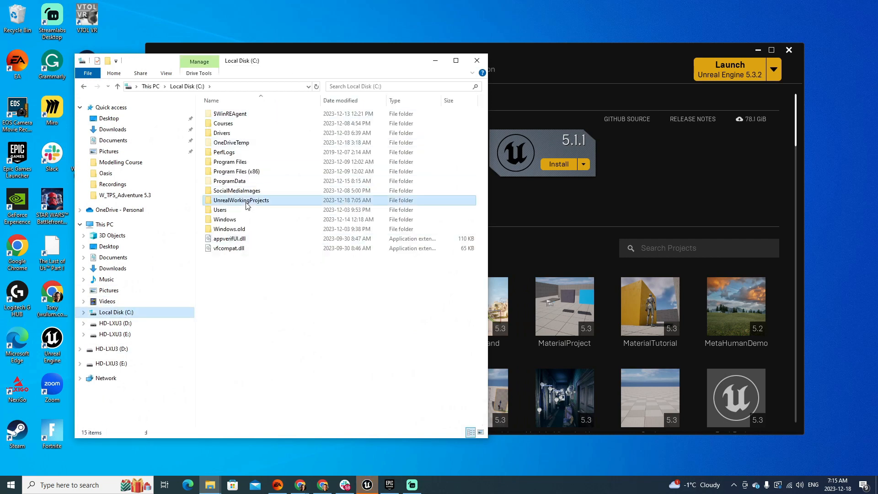
double_click(242, 200)
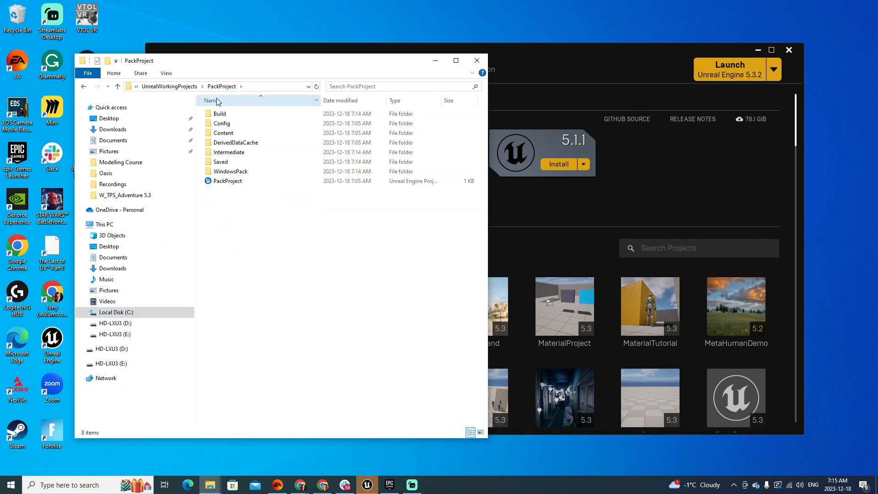
double_click(230, 171)
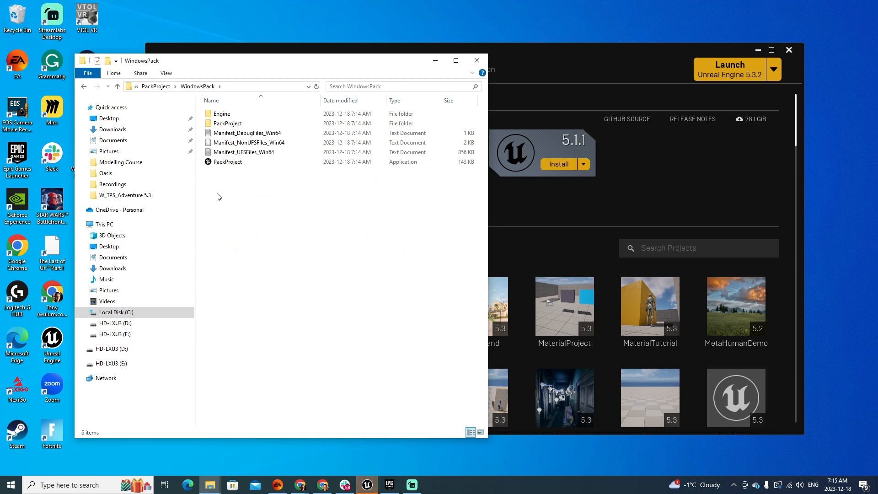
click(222, 114)
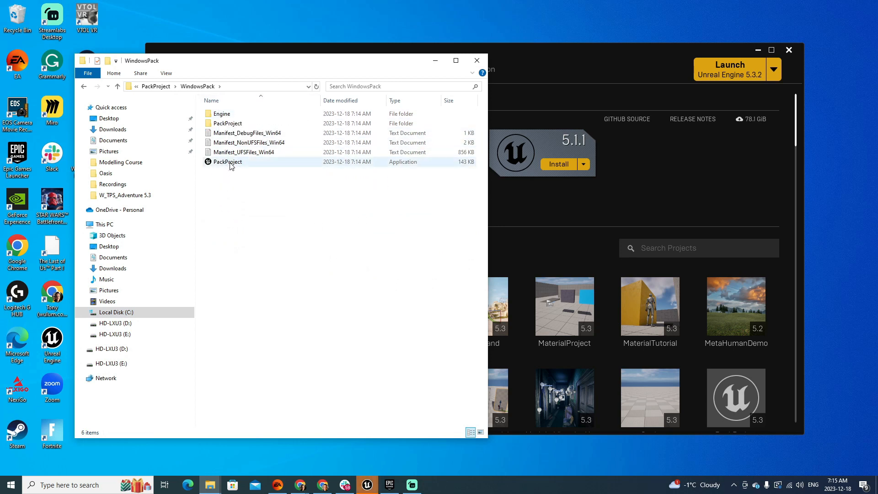
double_click(227, 162)
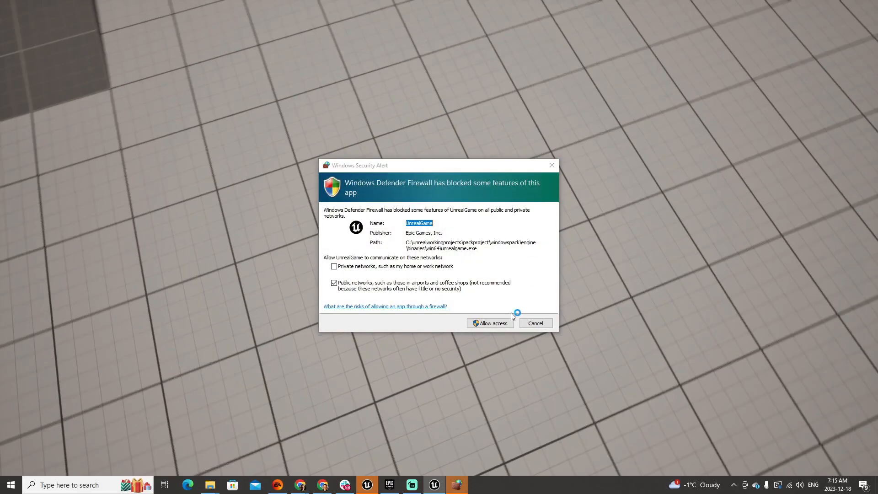
Allow the game through Windows firewall and move the character with W
click(489, 324)
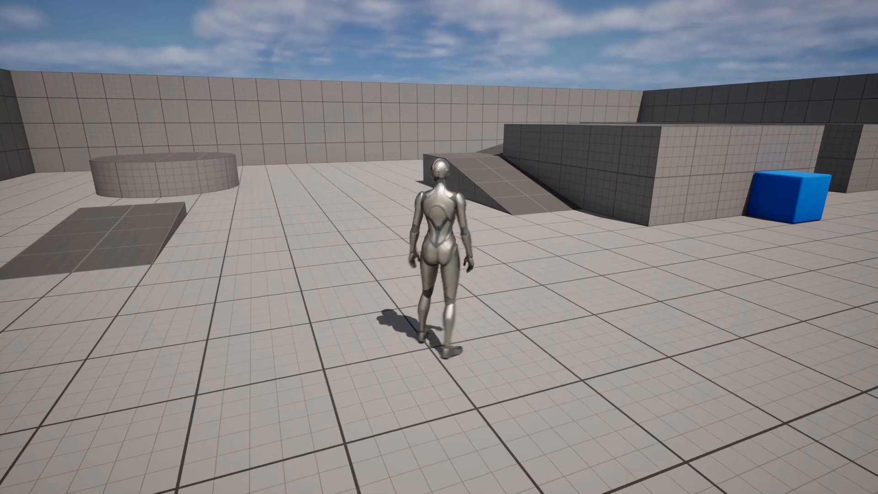
key(w)
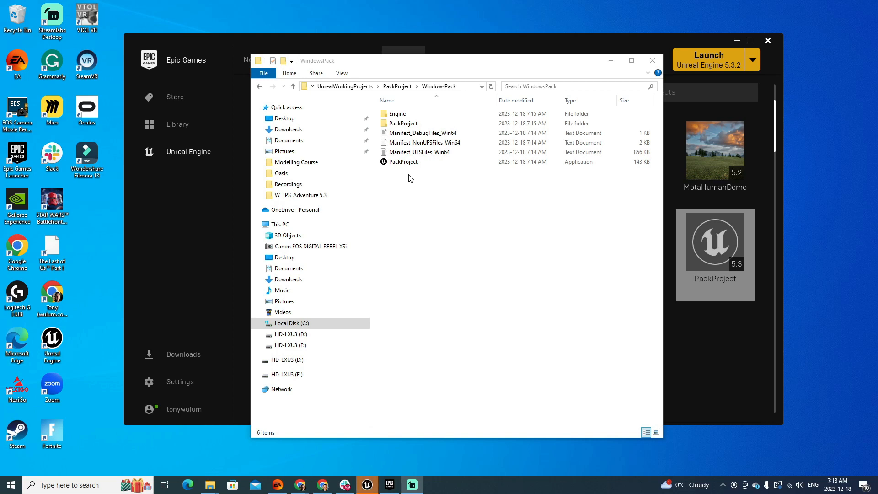
mouse_move(377, 245)
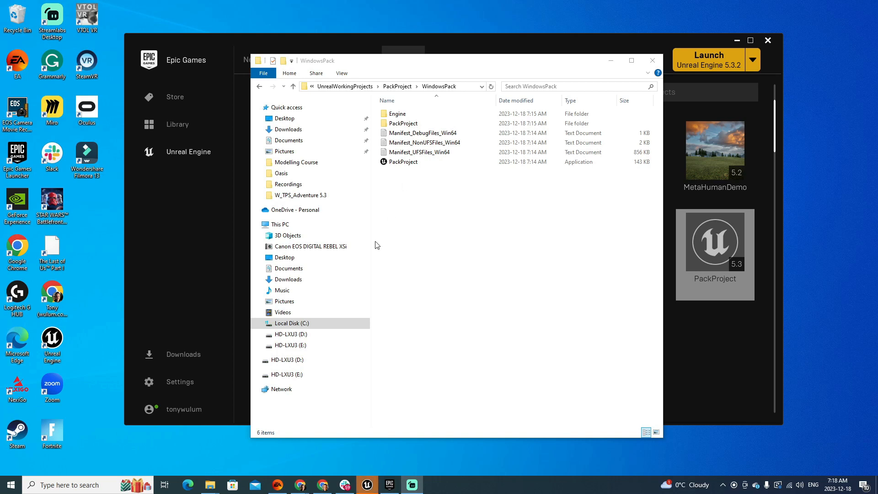
Select all six items in WindowsPack, starting from the PackProject executable
click(403, 161)
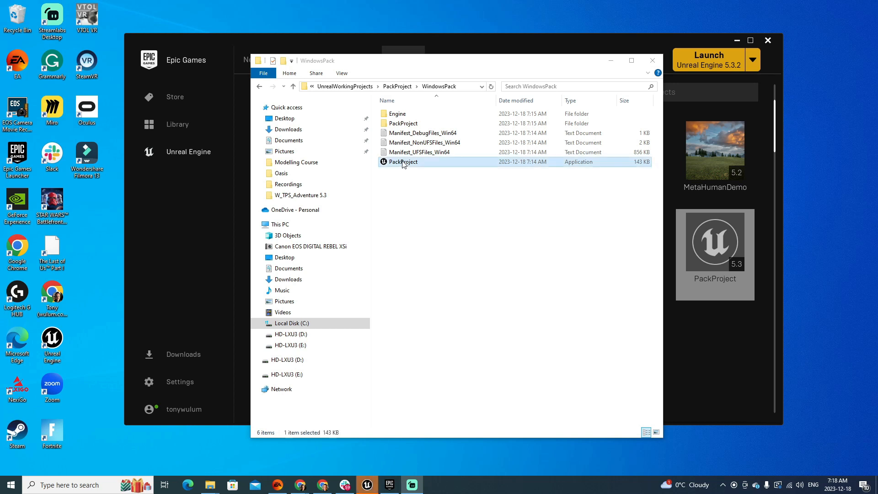
key(ctrl+a)
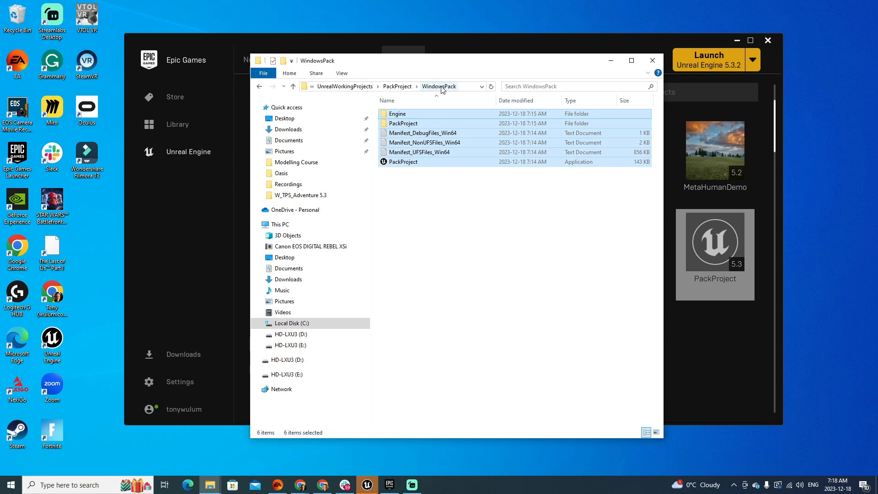
mouse_move(397, 113)
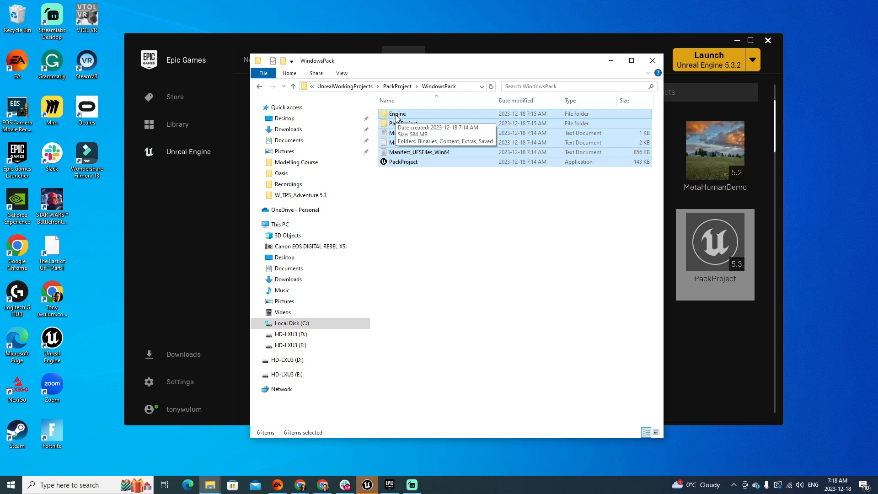
Add the selected files to "WindowsPack.rar" via the right-click WinRAR menu
right_click(398, 117)
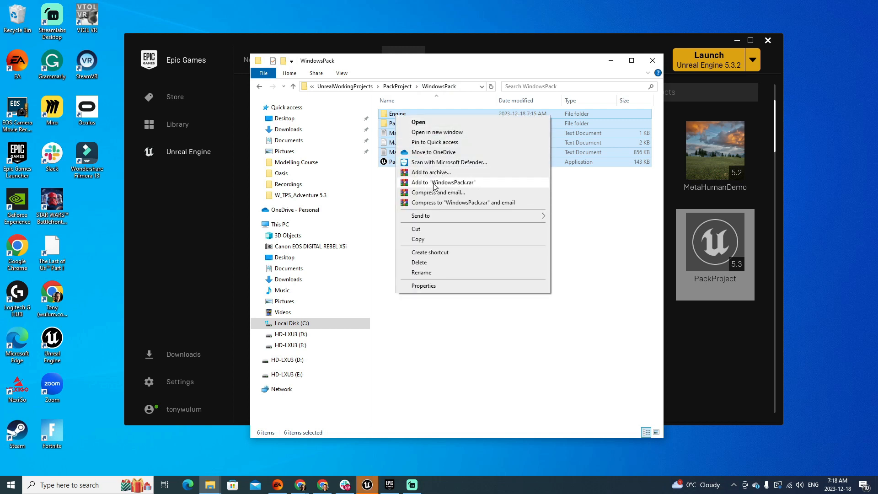
click(443, 182)
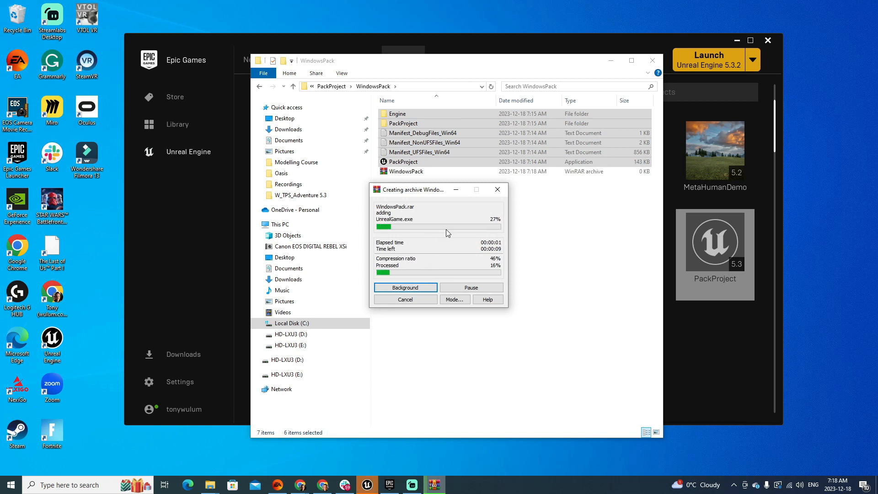